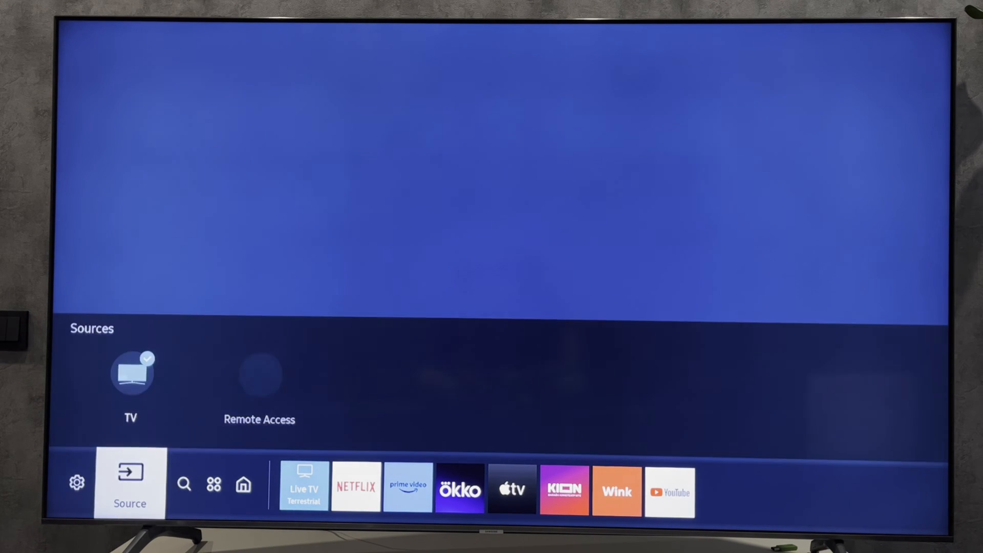
Open Quick Settings and scroll through Subtitle, Sleep Timer, Network and Device Care.
click(78, 481)
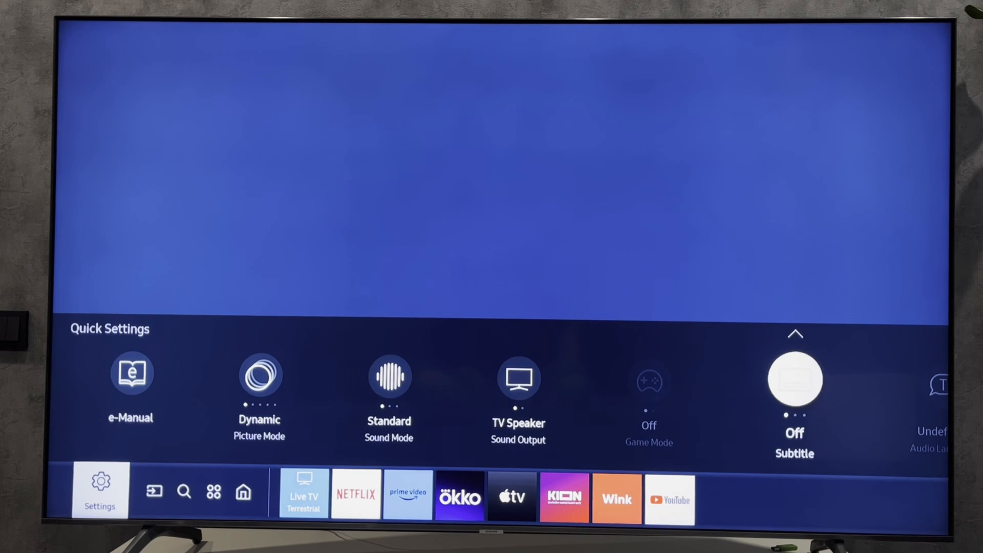
scroll(right, 3)
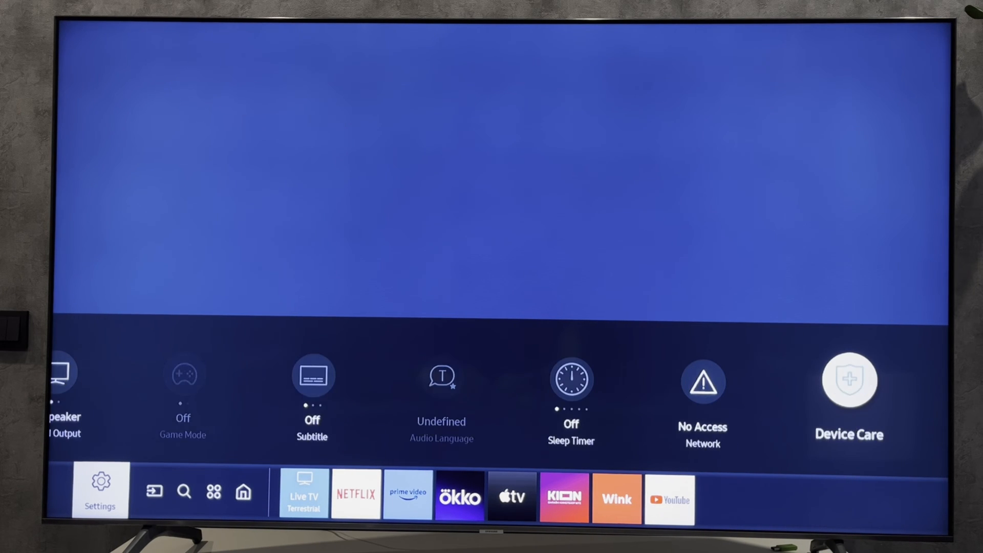
Go from All Settings to General > Network on the TV.
click(100, 488)
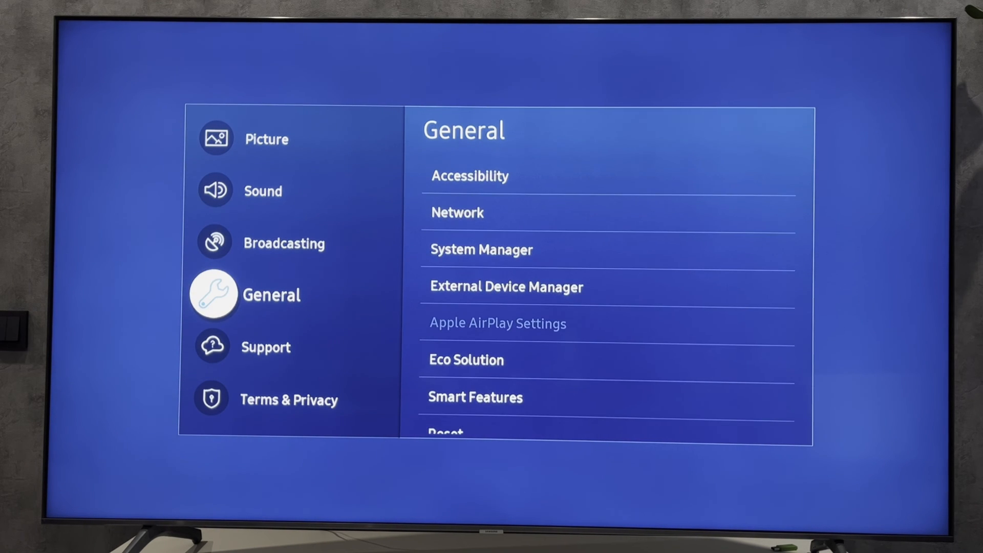
click(456, 213)
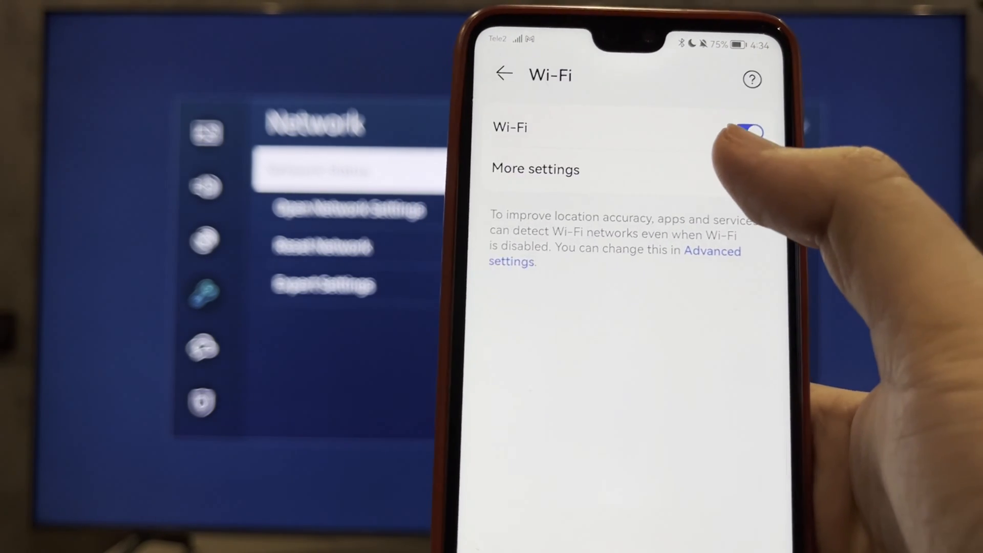
Connect the phone via Wi-Fi Direct to '[TV] Samsung 7 Series (75)'.
click(534, 169)
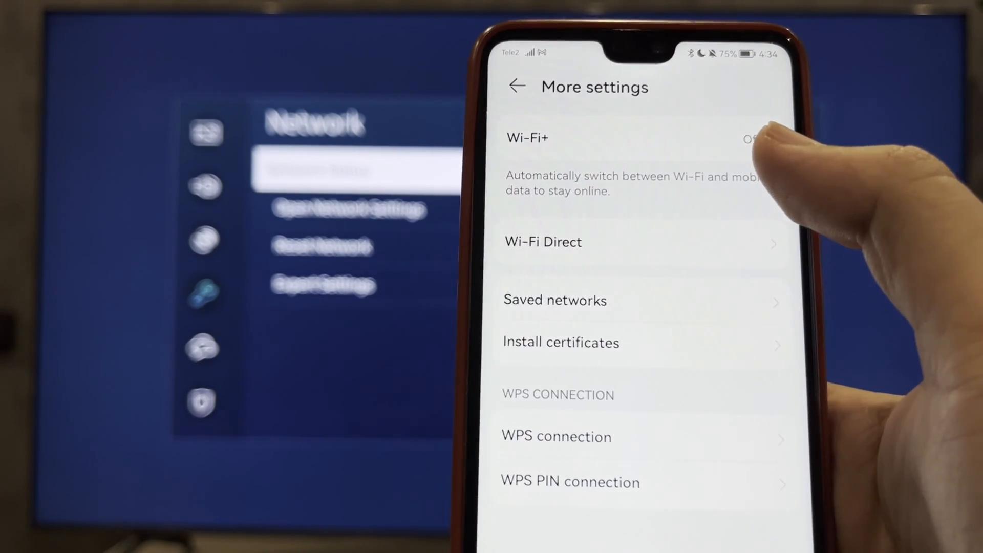
click(542, 241)
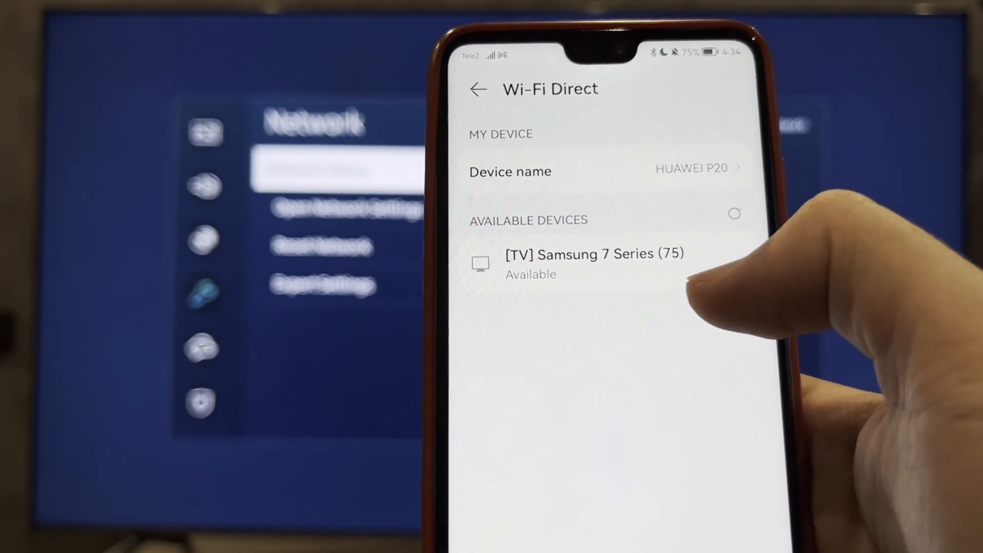
click(592, 263)
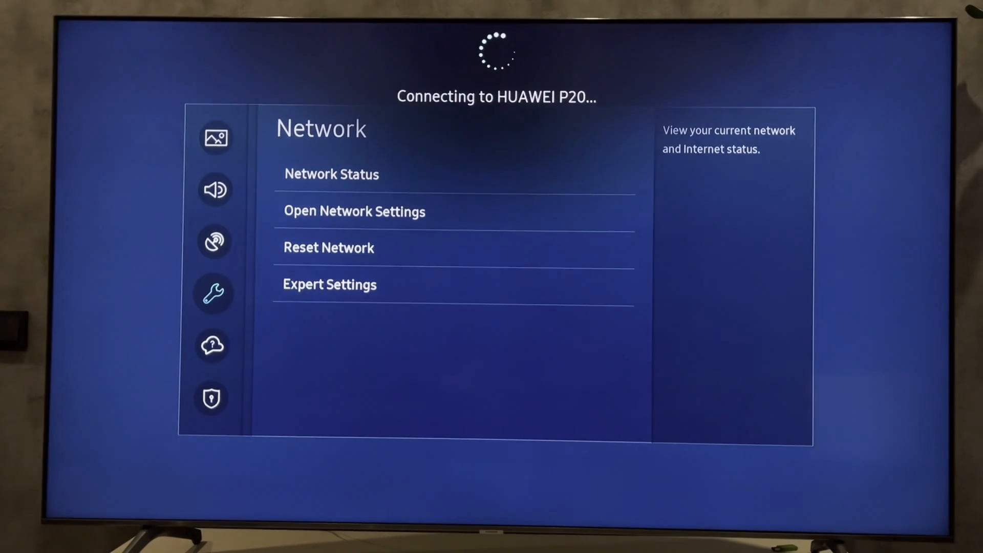